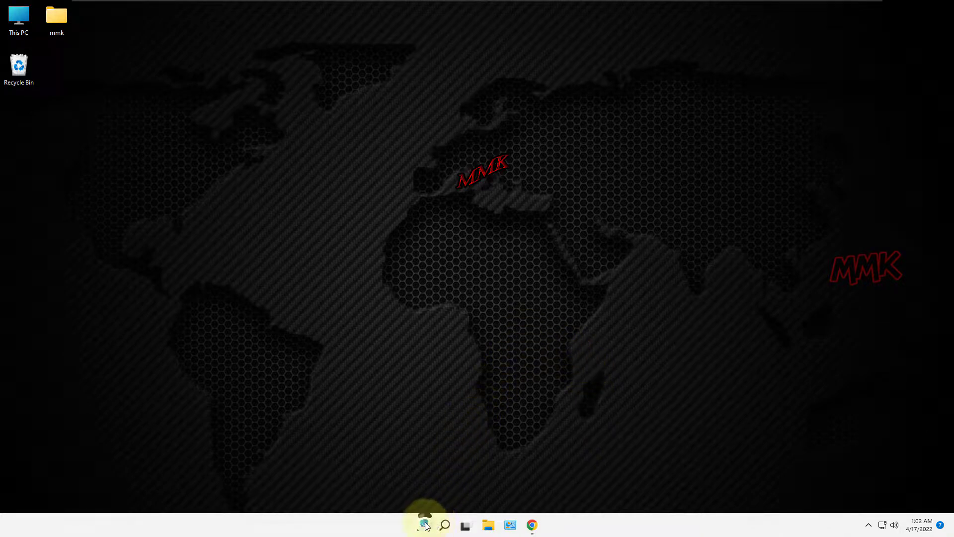
Reach Settings > Time & language > Language & region from the Start button's shortcut menu
right_click(425, 525)
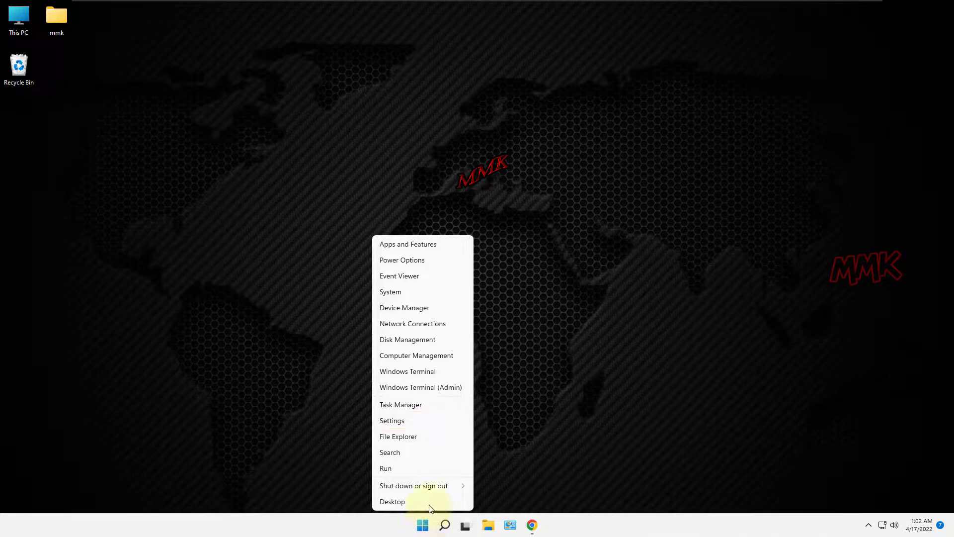
left_click(392, 420)
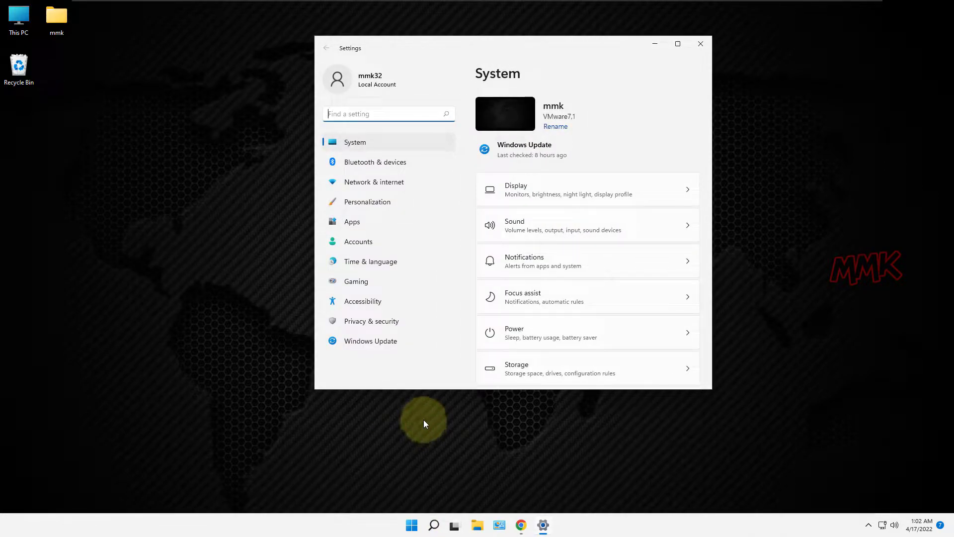
left_click(370, 262)
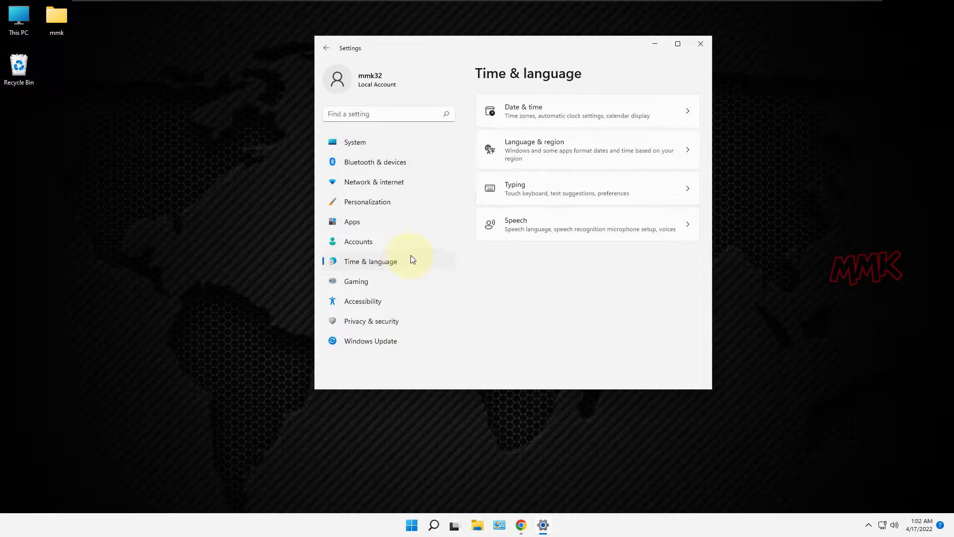
left_click(535, 150)
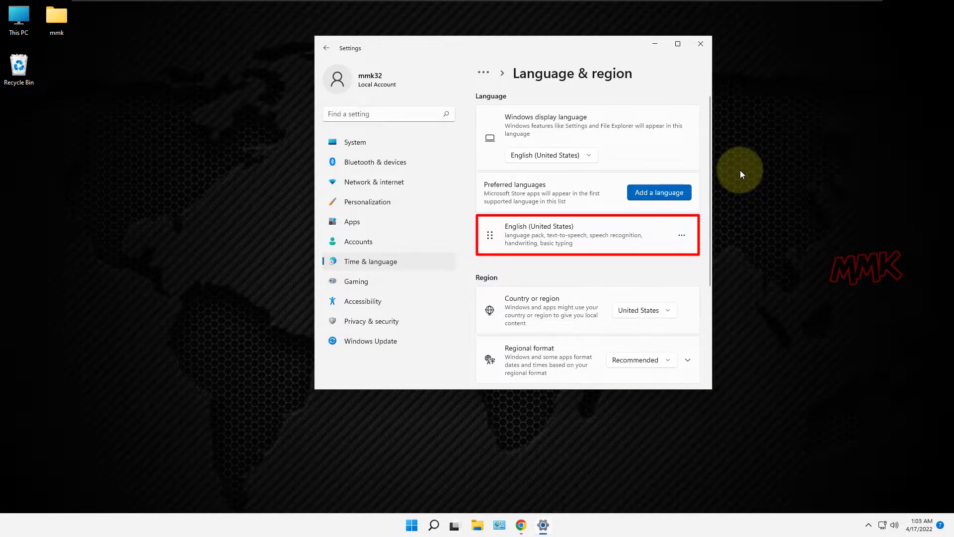
left_click(550, 155)
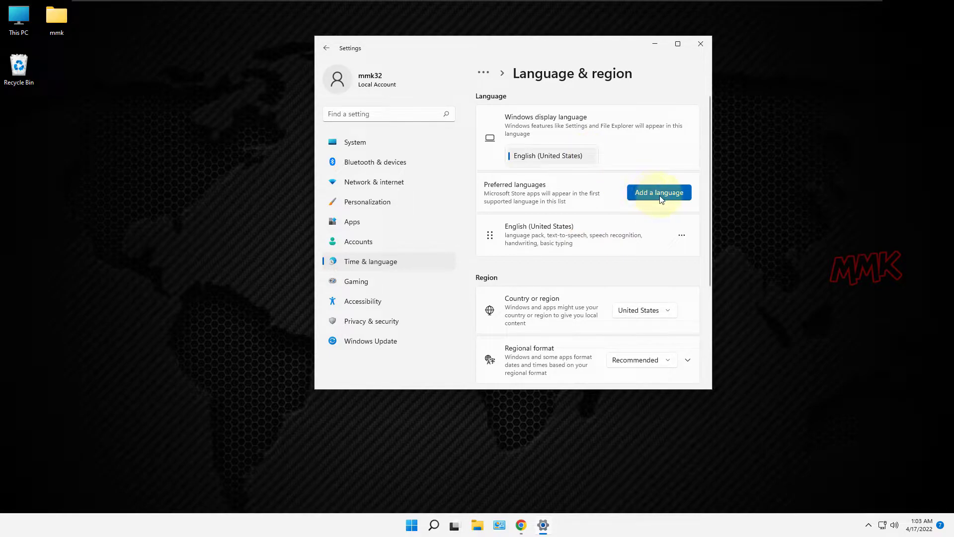
Add Georgian via 'Geo' search and install its language pack with basic typing
left_click(658, 191)
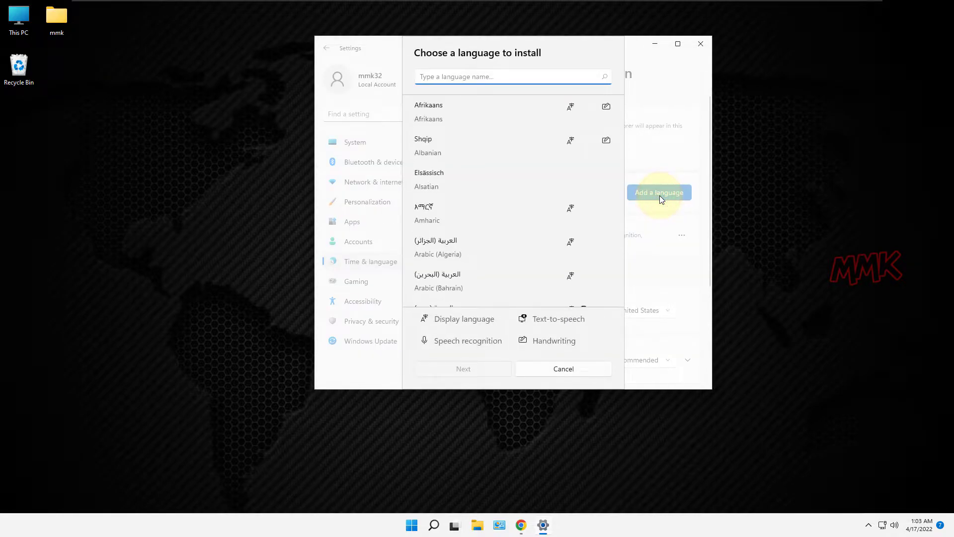
type("Georgian")
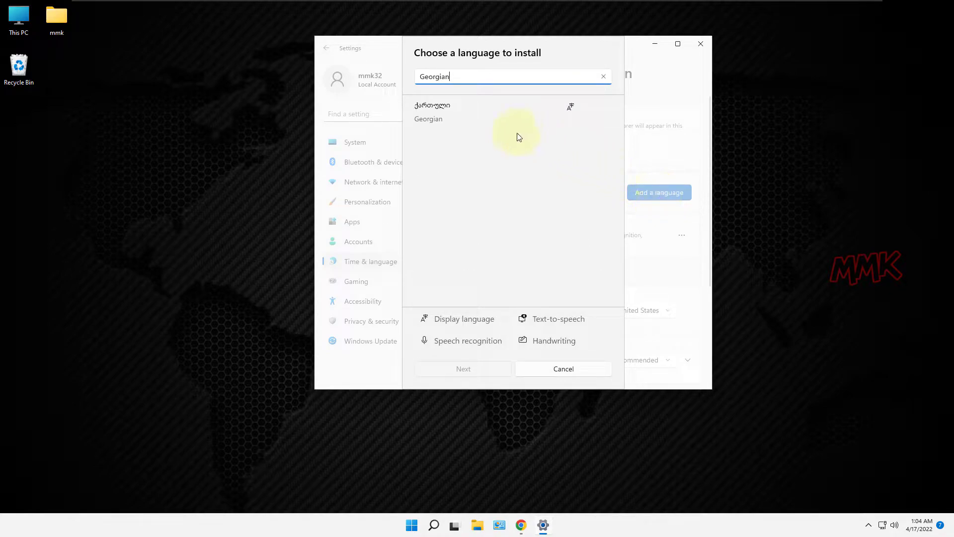
left_click(476, 112)
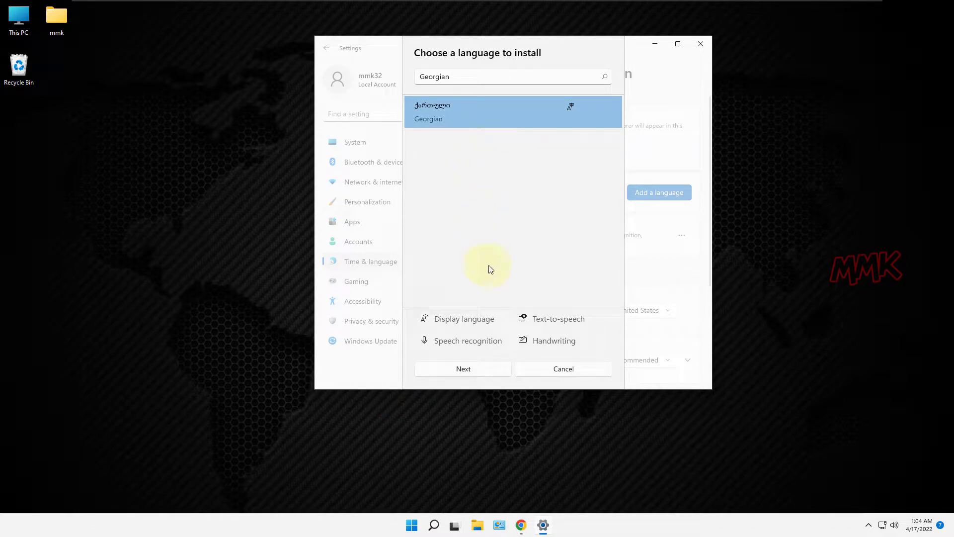
left_click(462, 368)
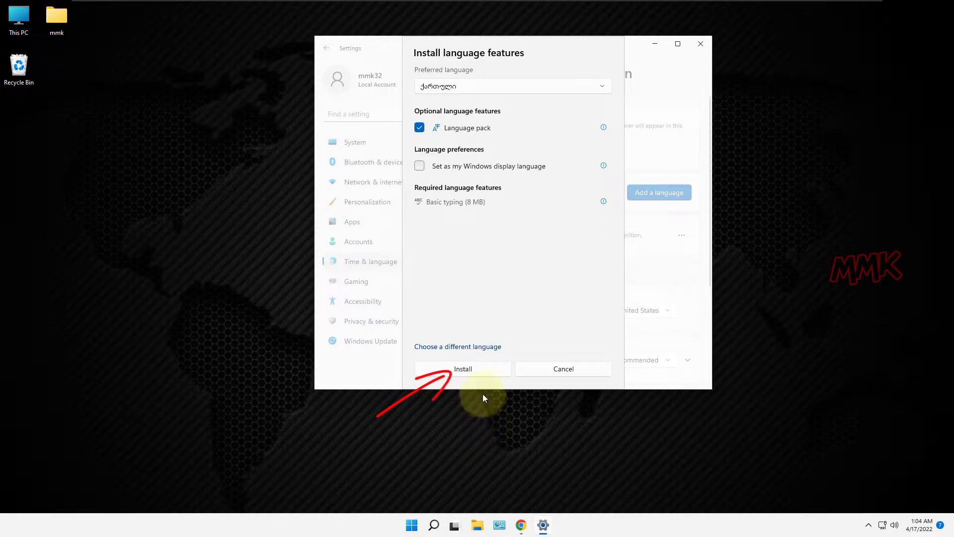
left_click(462, 369)
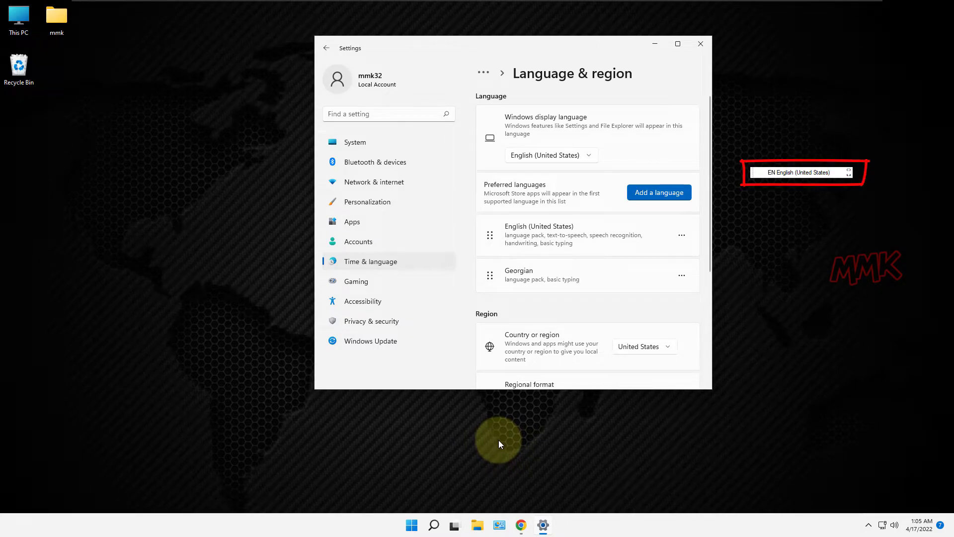
mouse_move(541, 437)
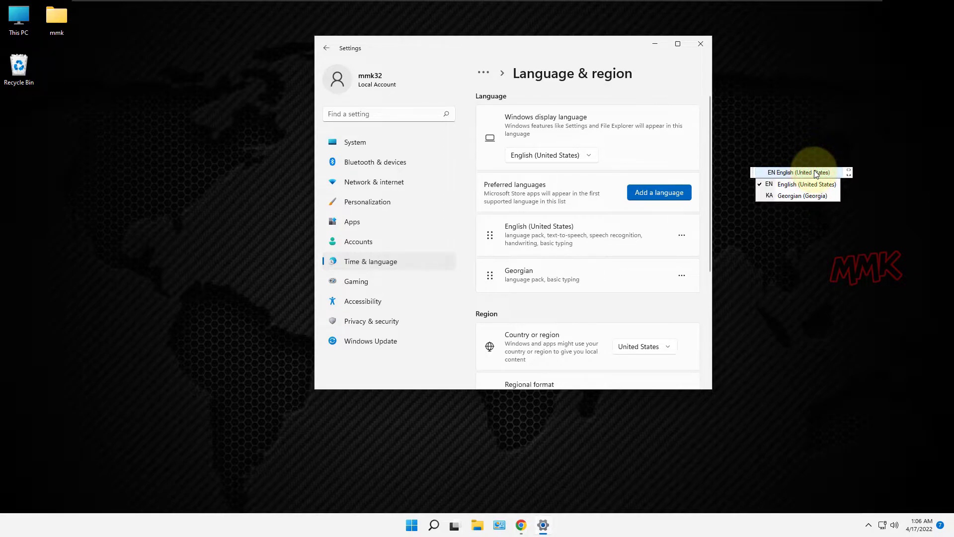
Switch keyboard input to KA Georgian and bring Chrome with Google Translate forward
left_click(806, 196)
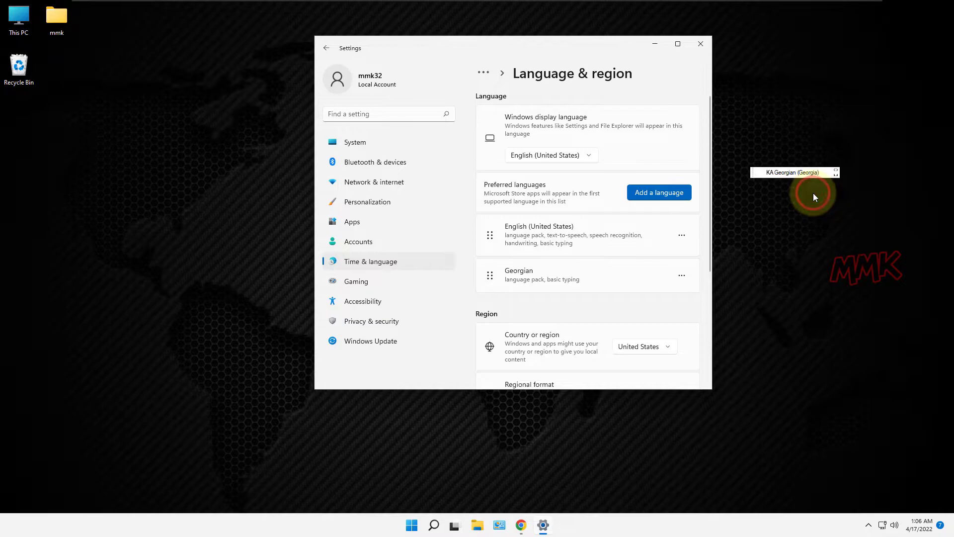
mouse_move(524, 521)
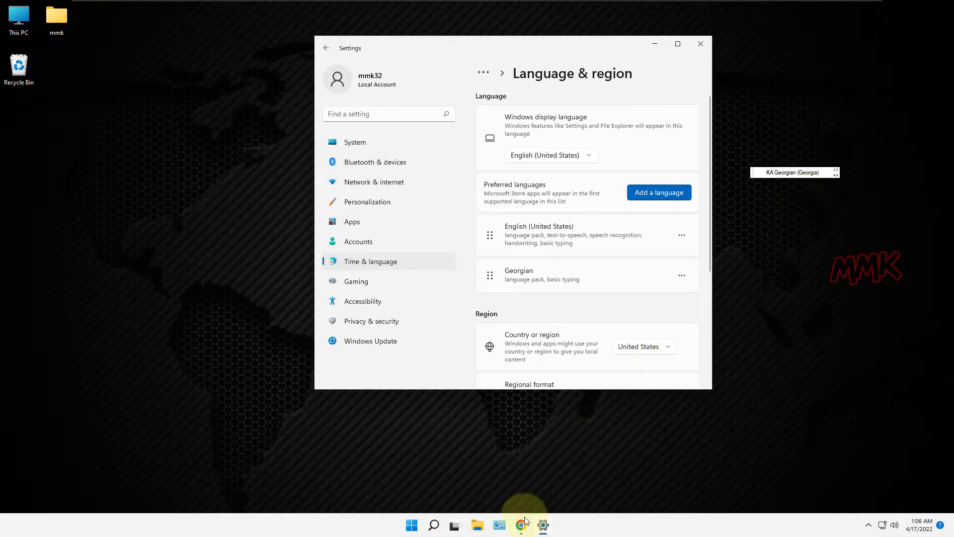
left_click(520, 525)
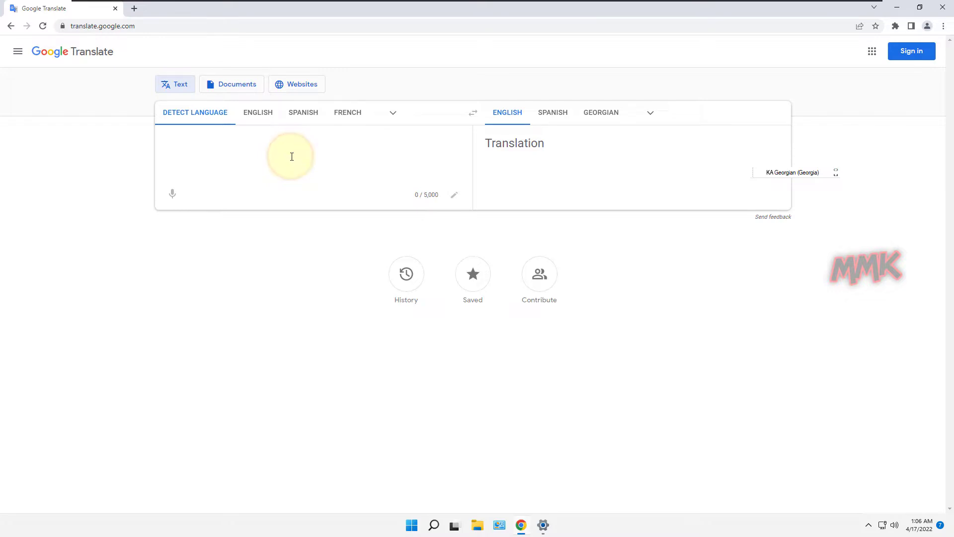
Enter the Georgian text 'სუბსც' into the Google Translate source box
type("სუბსც")
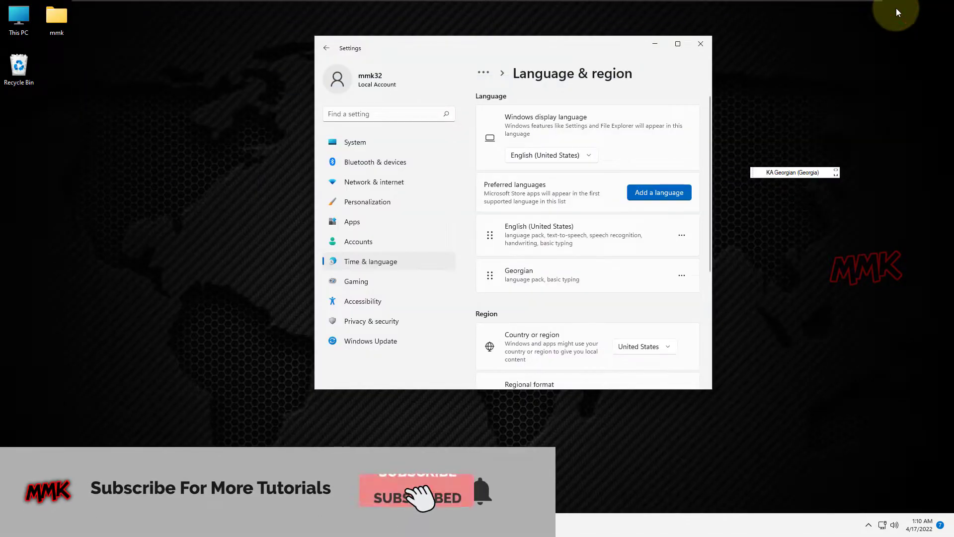
Switch keyboard input back to English from the taskbar input list
left_click(794, 172)
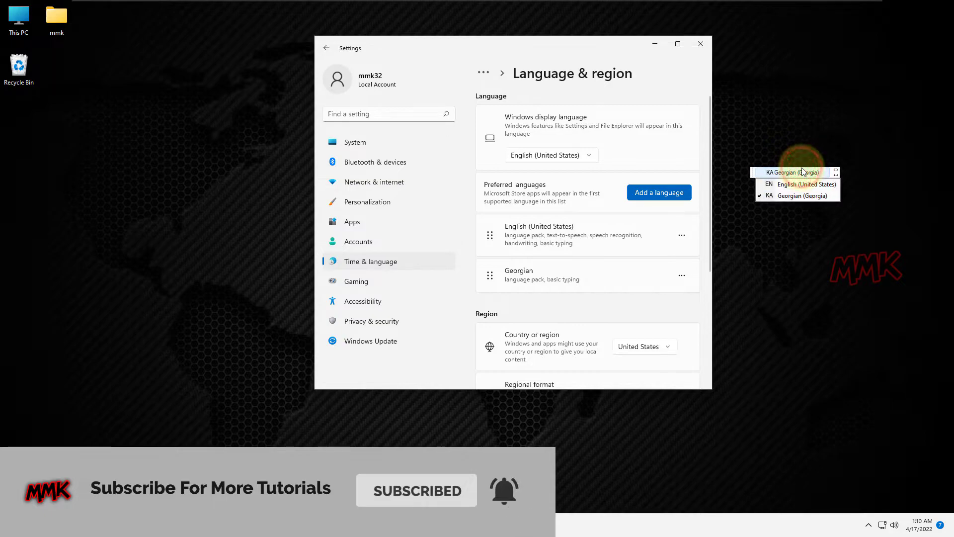
left_click(806, 184)
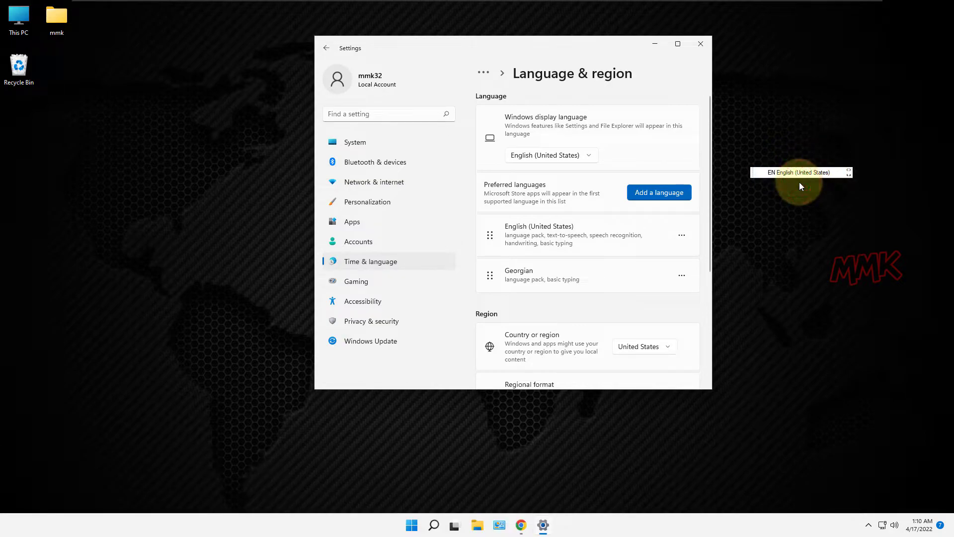
mouse_move(669, 169)
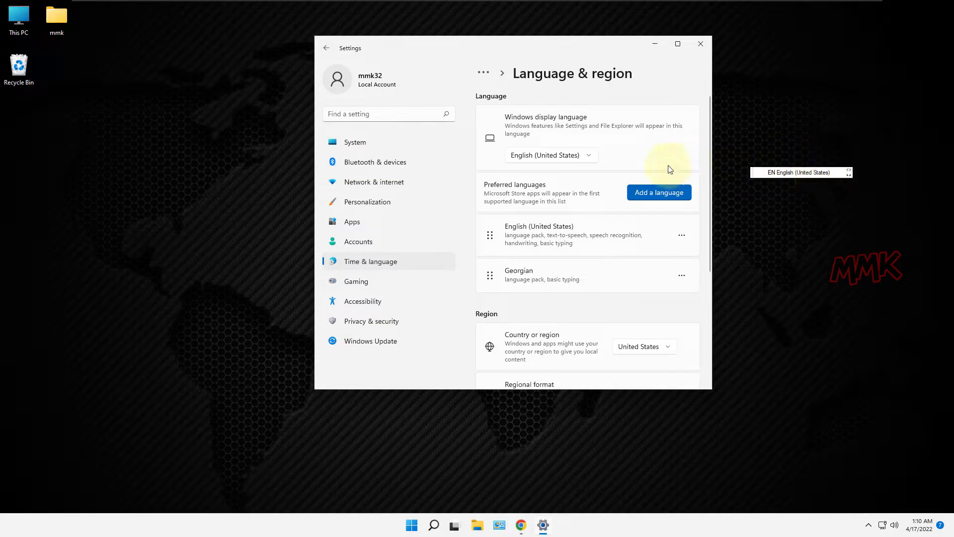
Make ქართული the Windows display language and sign out to apply it
left_click(550, 155)
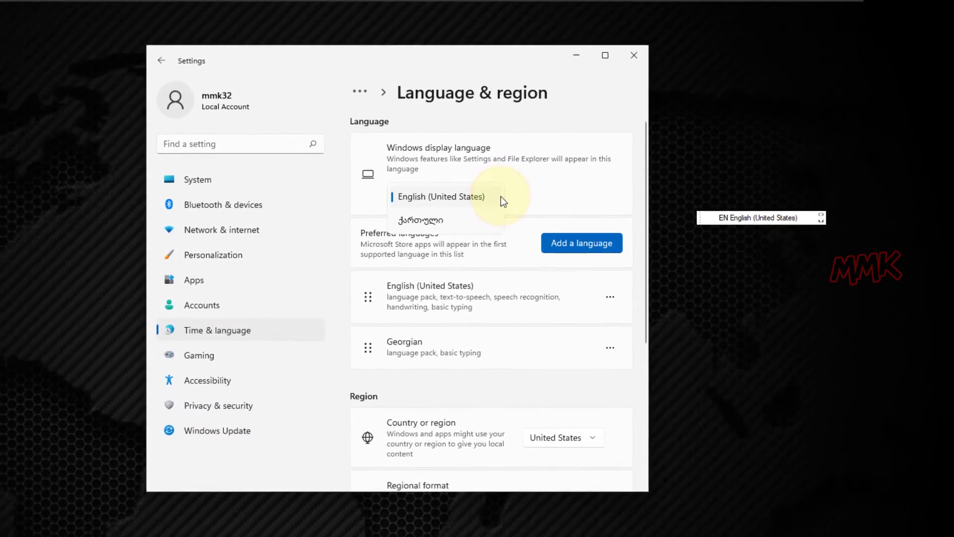
left_click(420, 220)
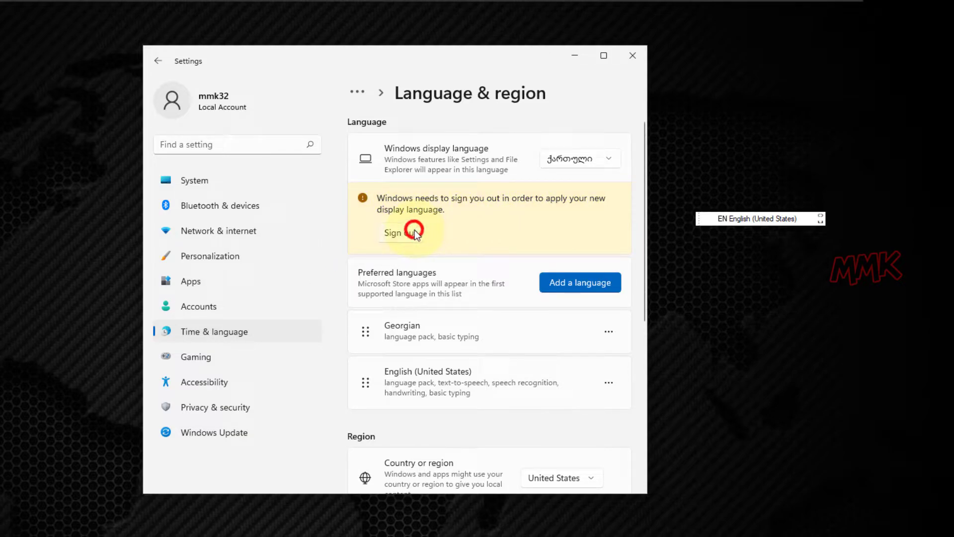
left_click(399, 232)
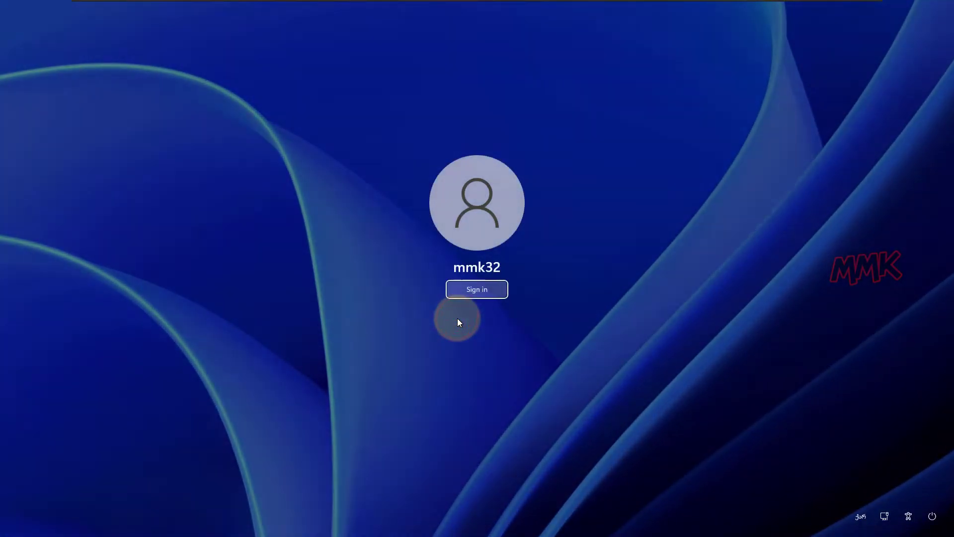
Sign back in and return to the Language & region settings page
left_click(477, 289)
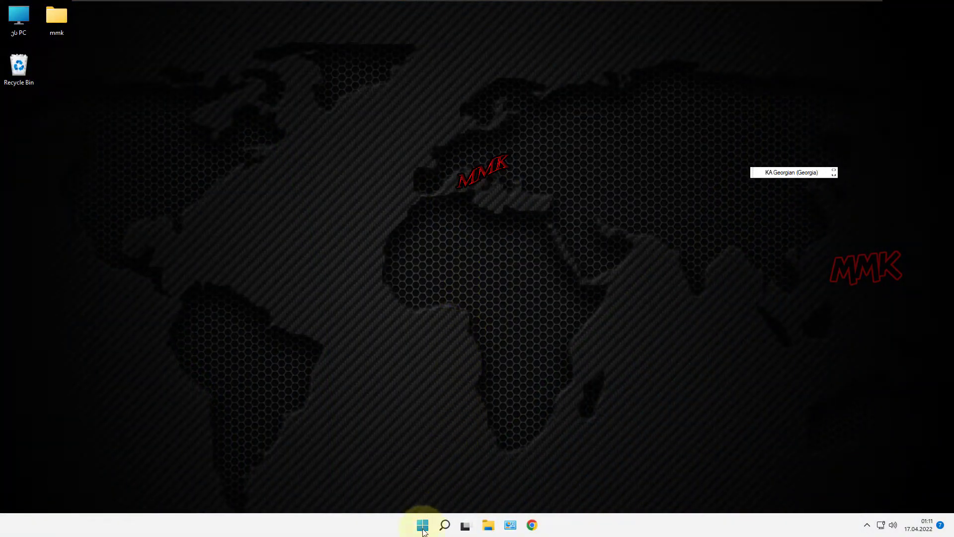
right_click(421, 524)
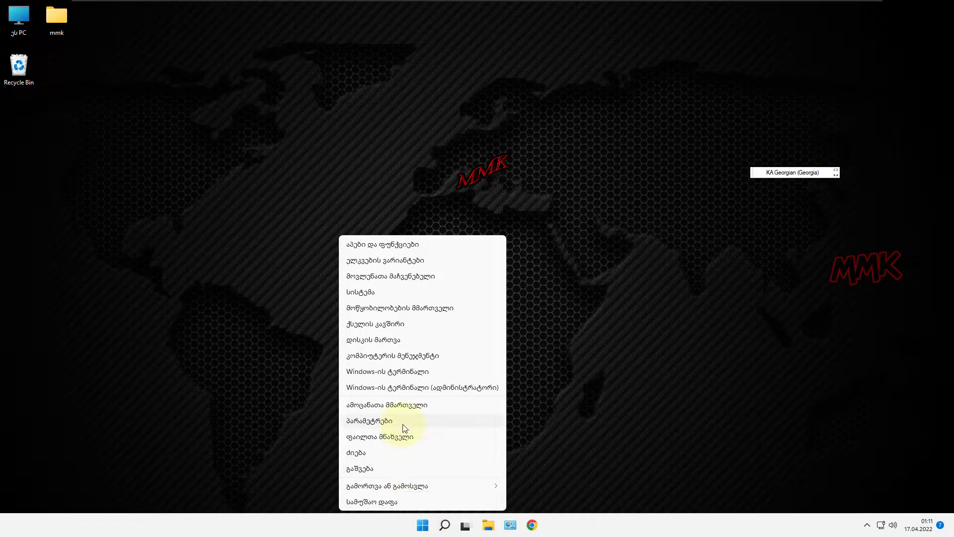
left_click(369, 421)
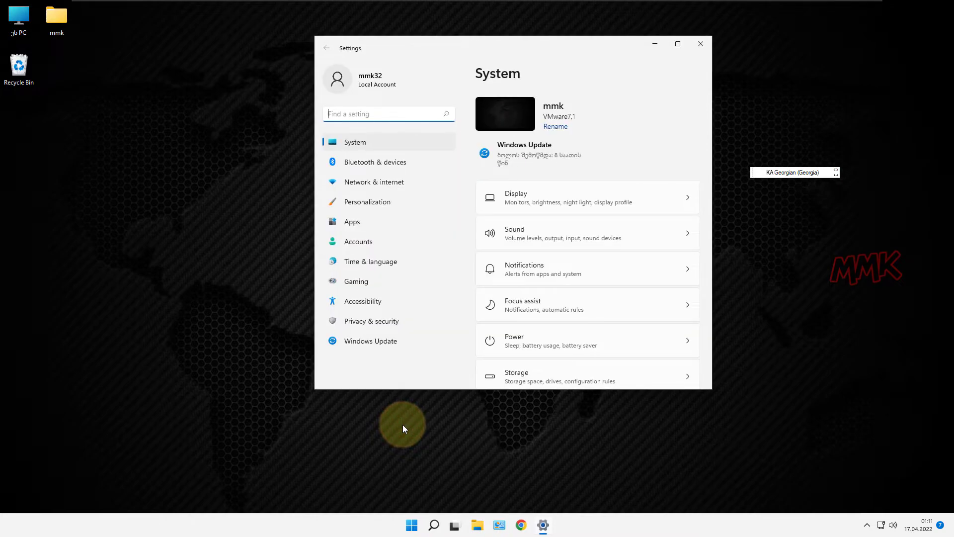
left_click(370, 261)
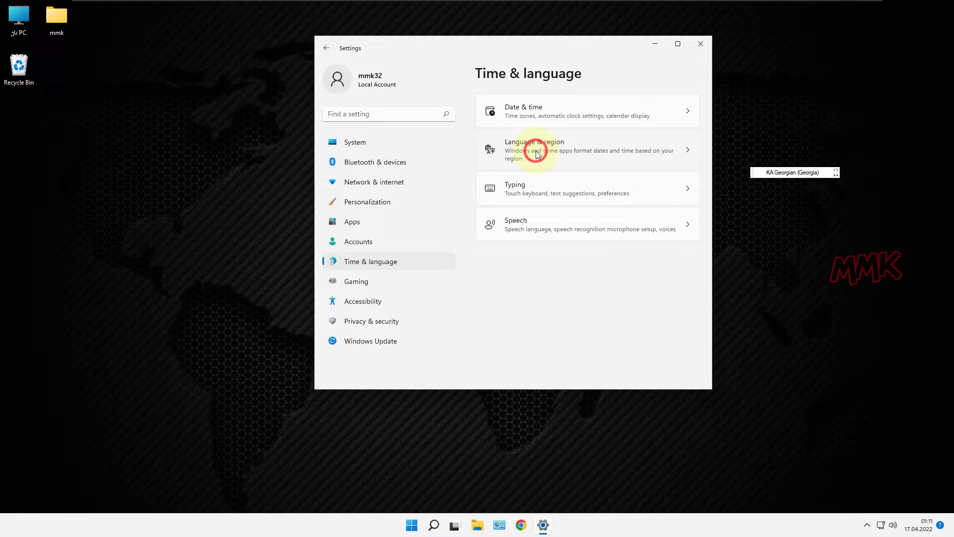
left_click(535, 150)
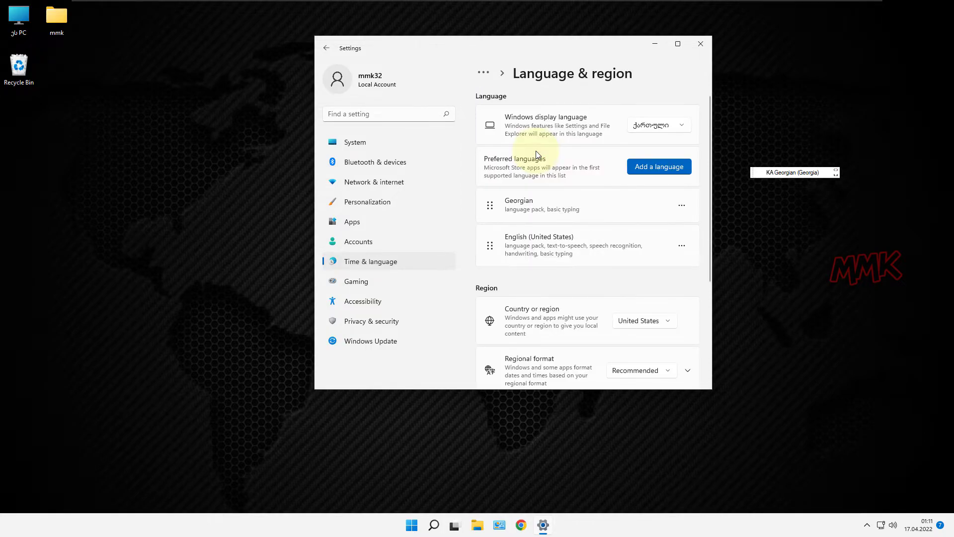
Set the Windows display language back to English (United States)
left_click(658, 125)
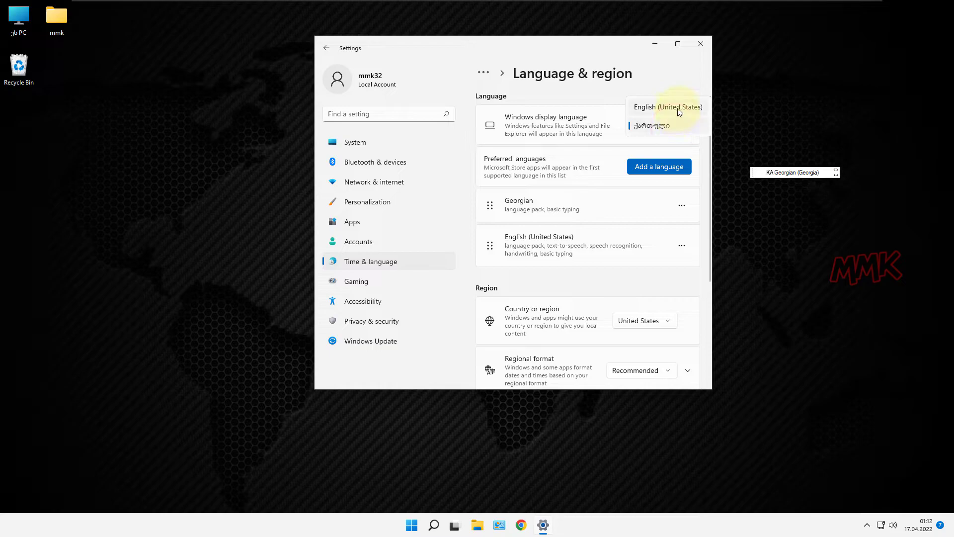
left_click(668, 107)
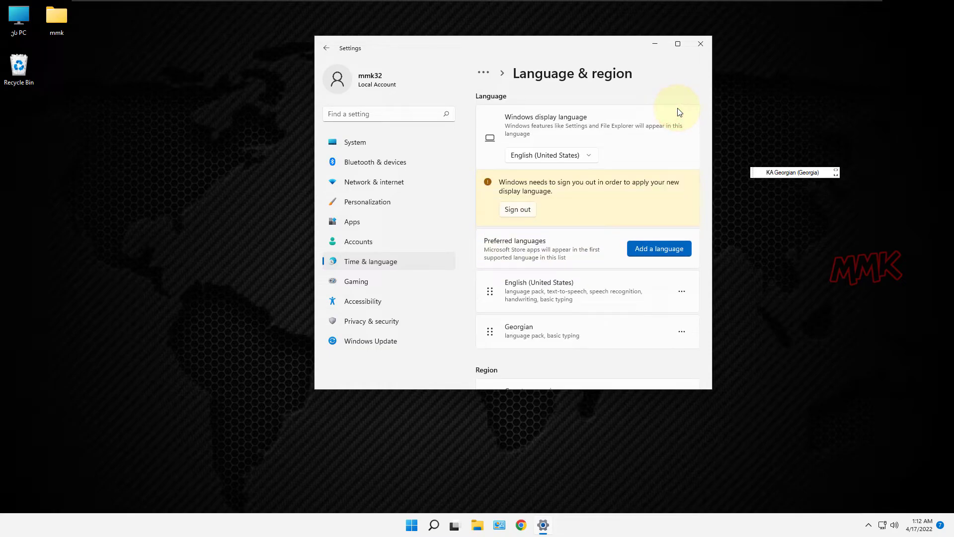
Sign out to apply English, then return to Language & region and scroll to Related settings
left_click(517, 210)
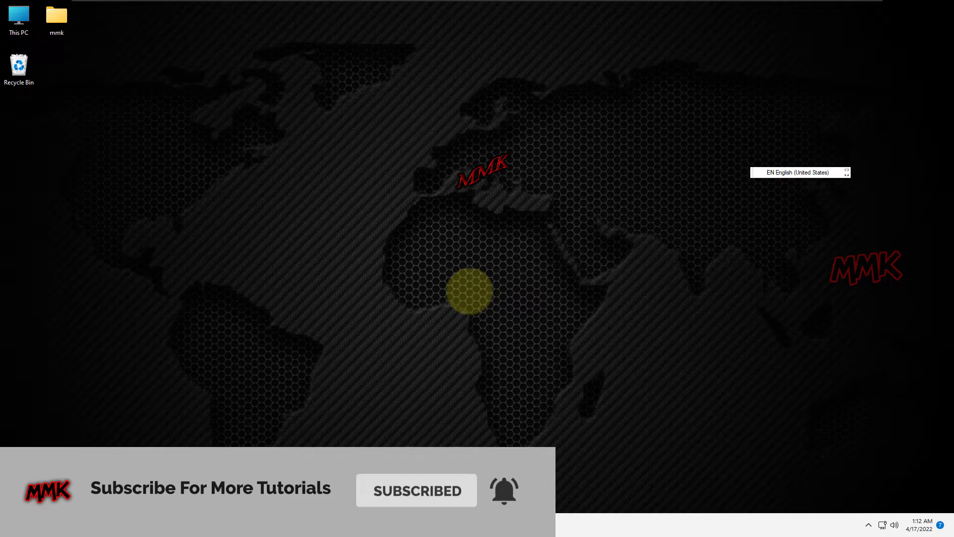
right_click(425, 525)
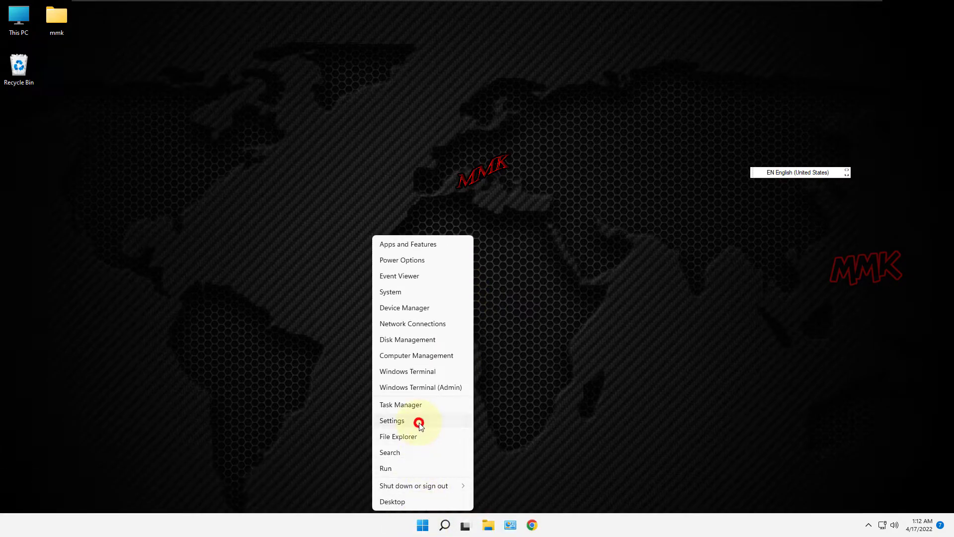
left_click(392, 421)
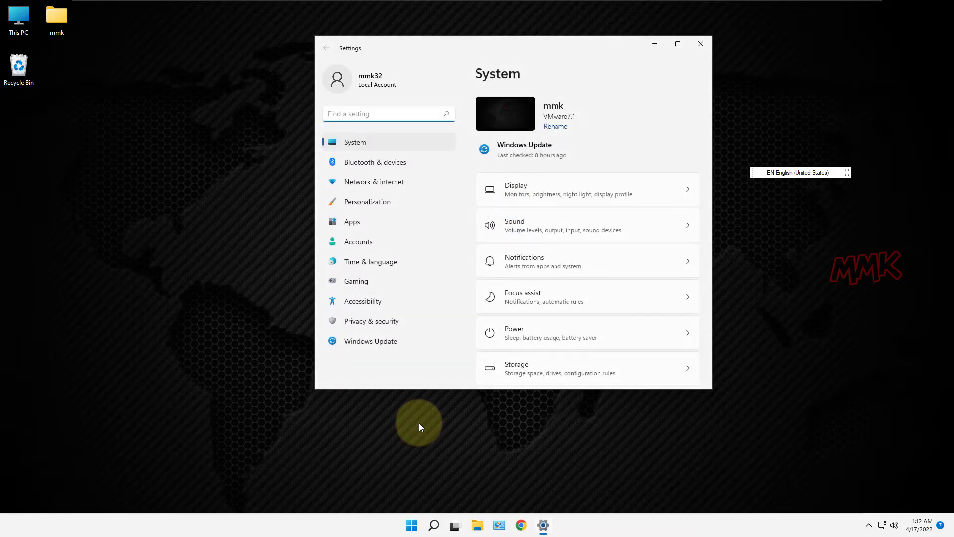
left_click(370, 262)
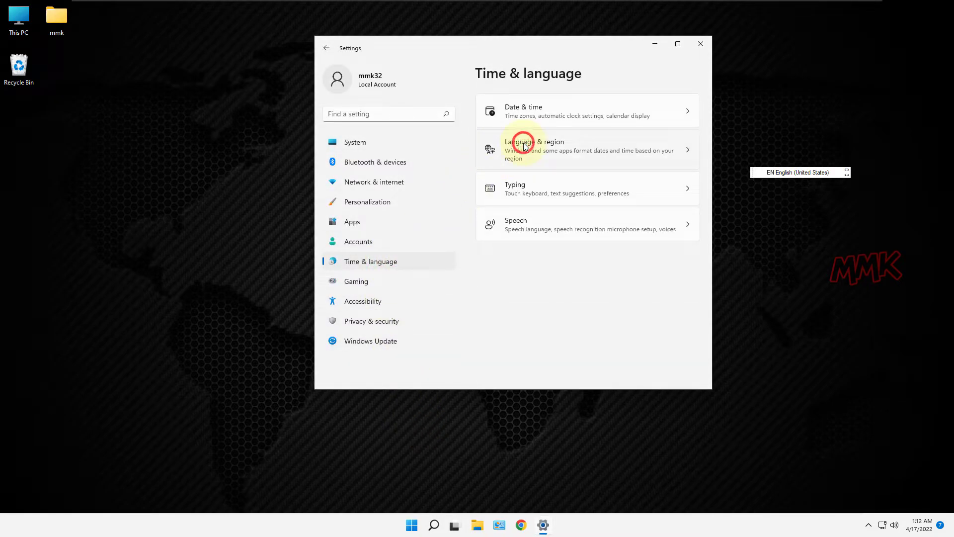
left_click(535, 150)
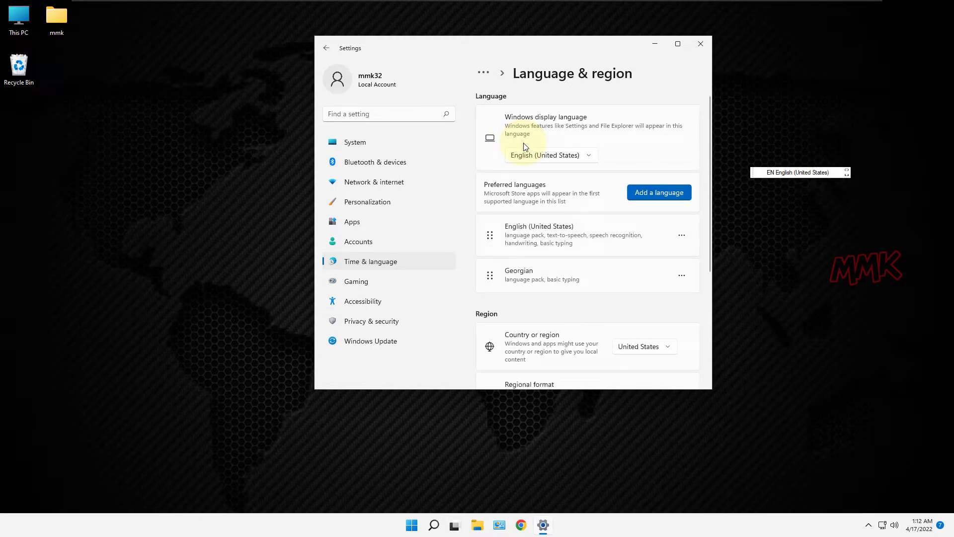
mouse_move(710, 161)
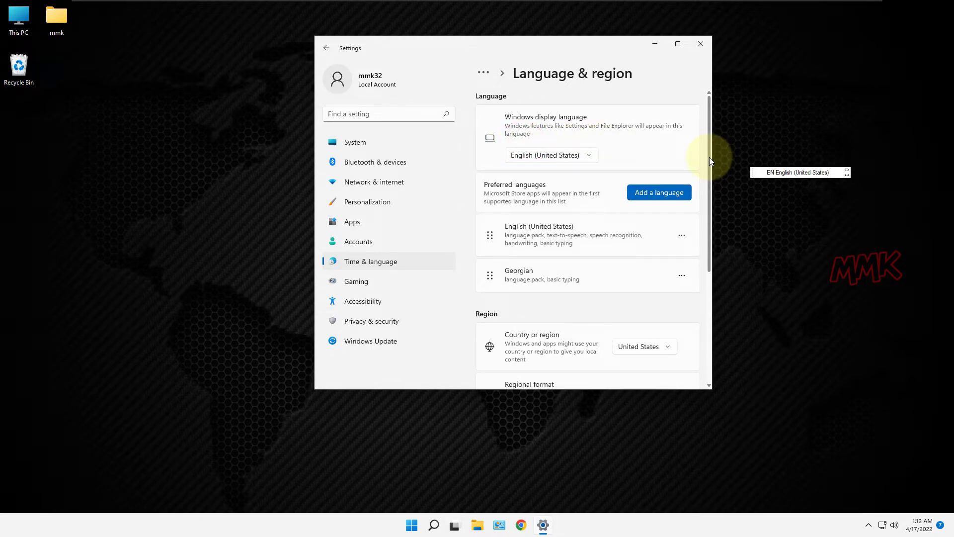
scroll("down", 3)
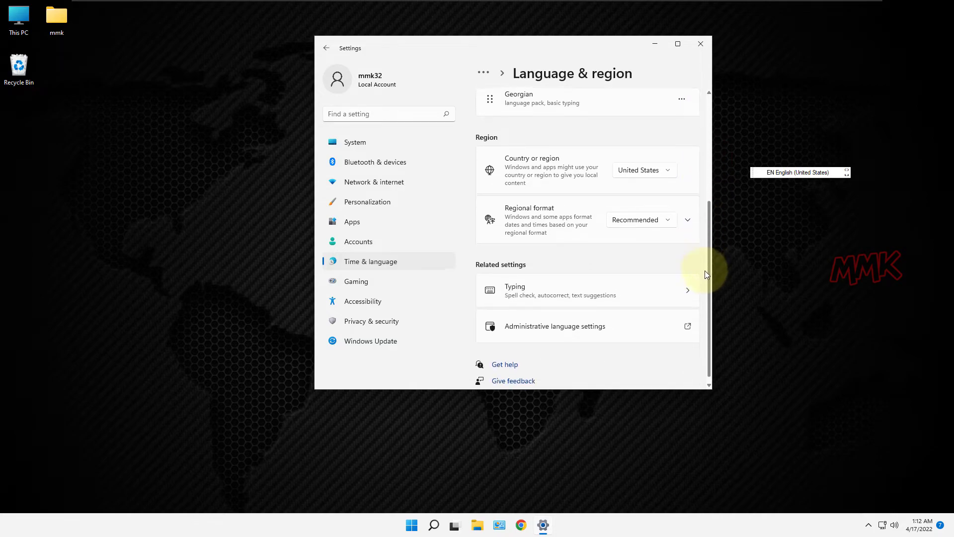
scroll("down", 3)
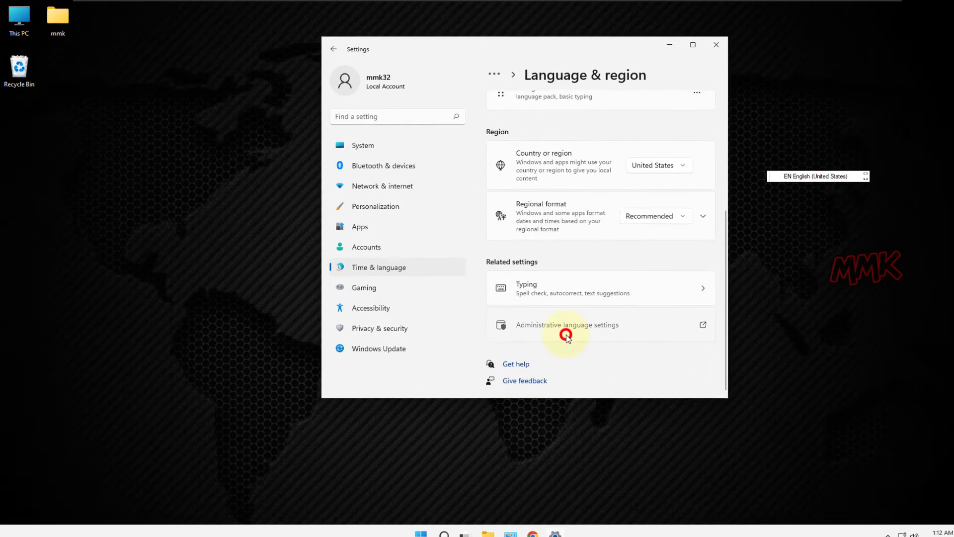
View the Region dialog's system locale list for non-Unicode programs via Administrative language settings
left_click(566, 324)
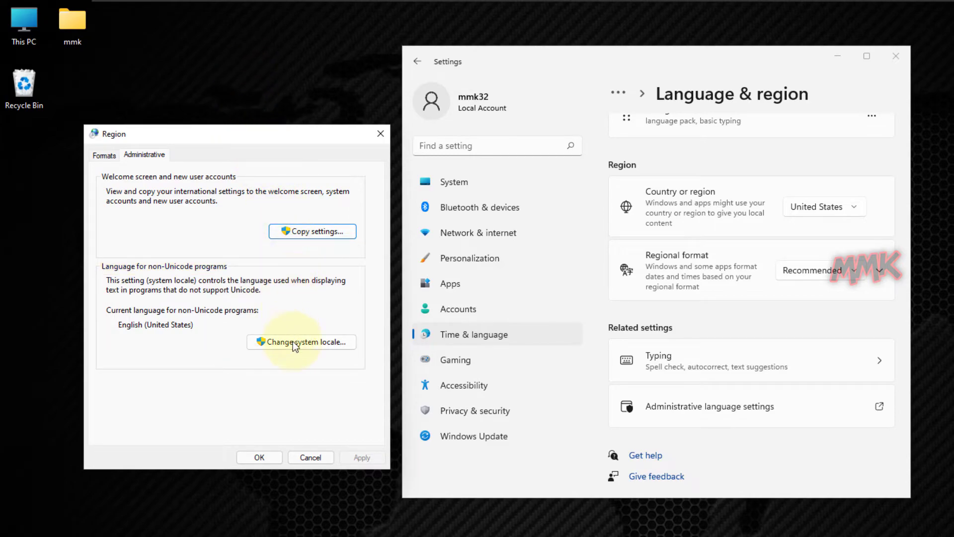
left_click(301, 341)
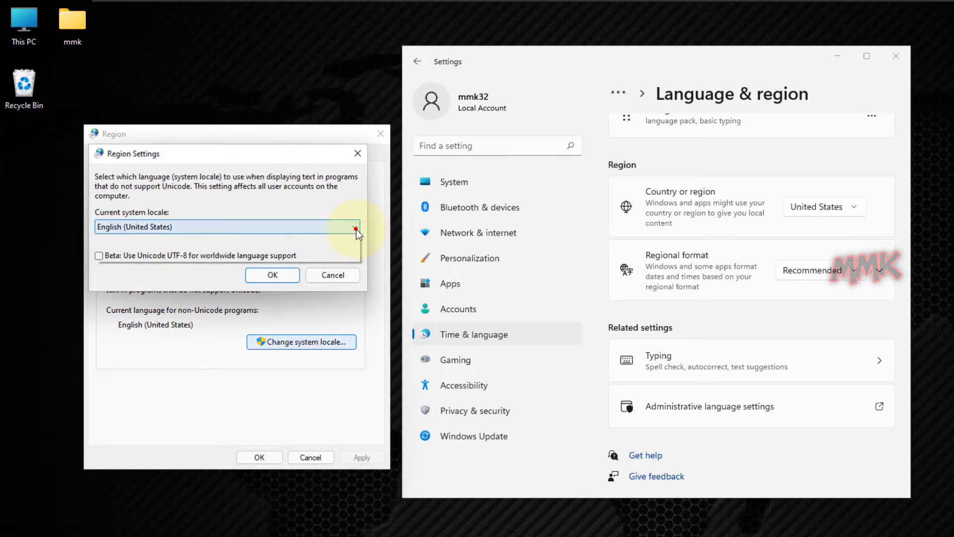
left_click(356, 227)
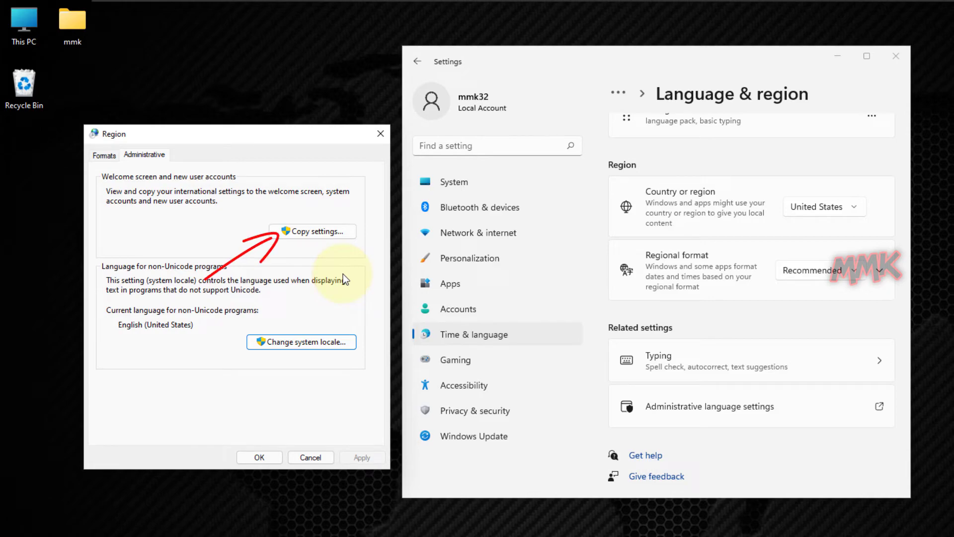
Show the Copy settings dialog for welcome screen and new user accounts, all English (United States)
left_click(312, 232)
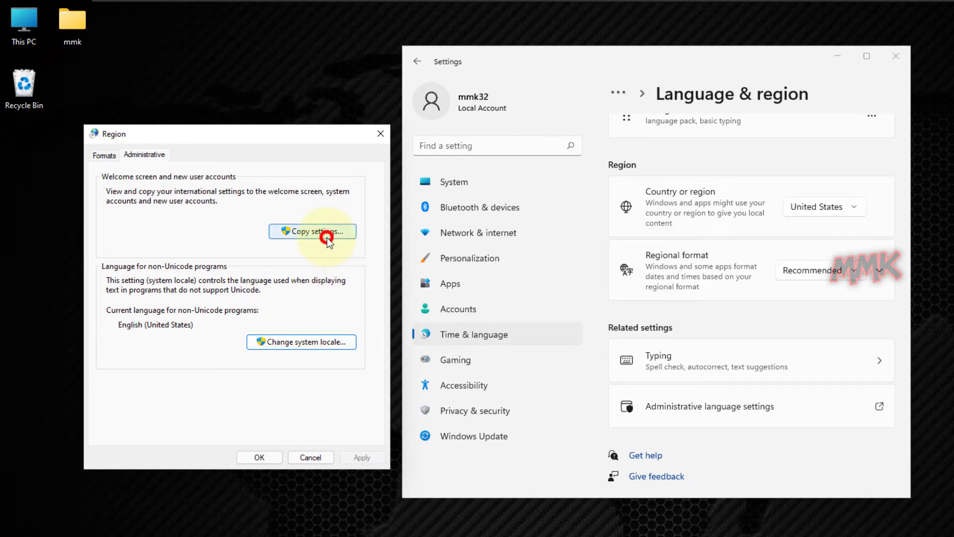
left_click(312, 232)
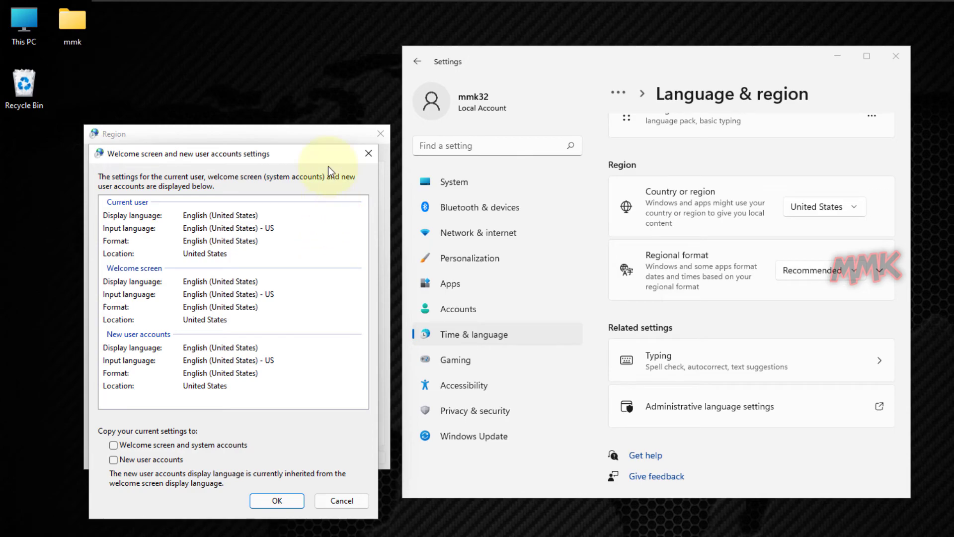